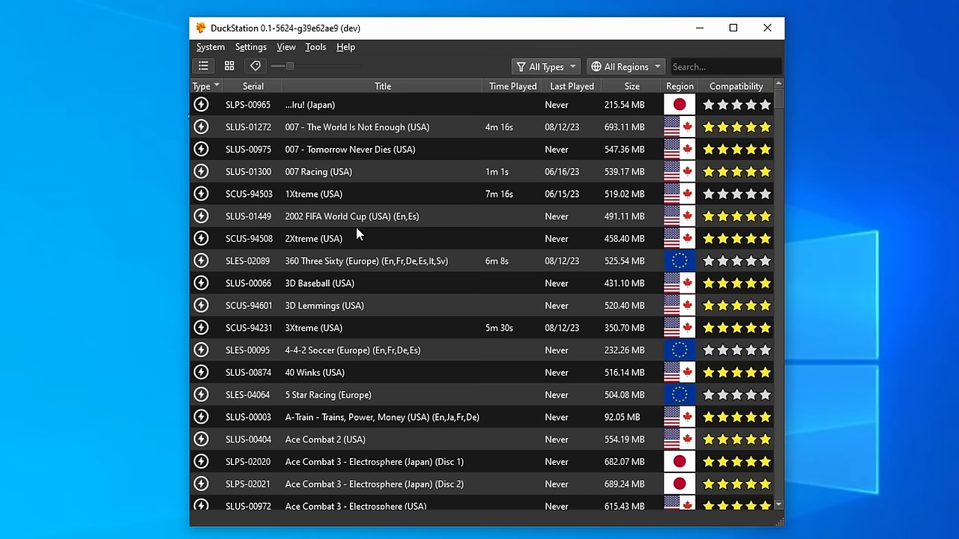
Open the DuckStation Settings window and go to the Display page
left_click(250, 47)
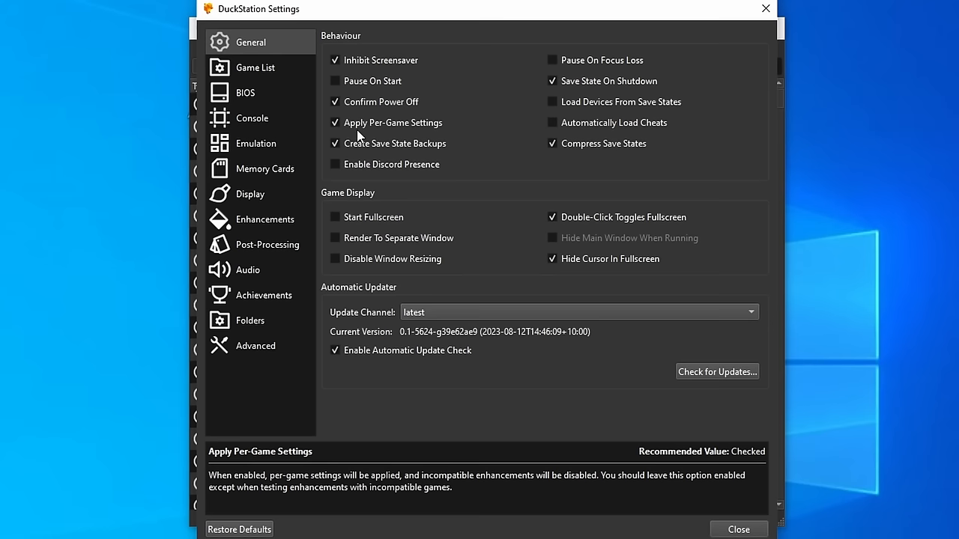
left_click(249, 194)
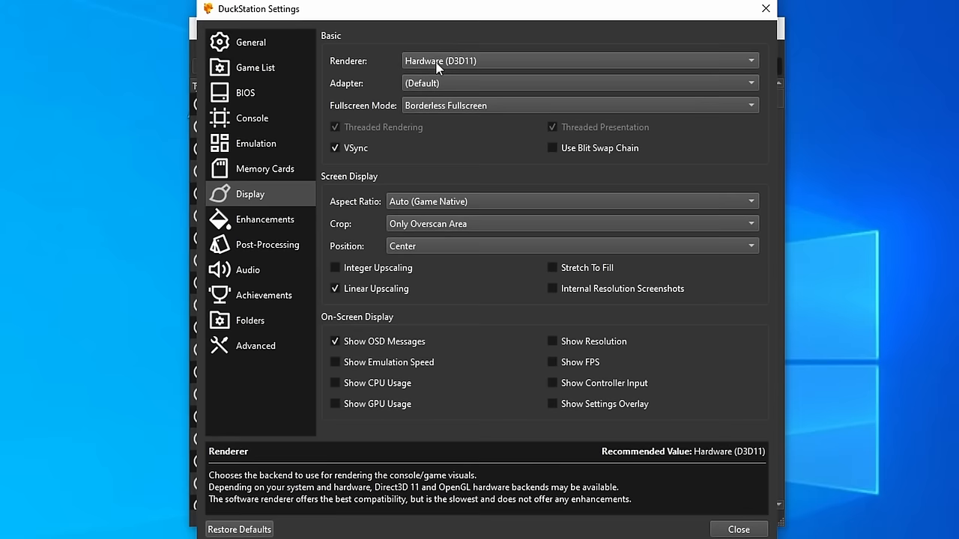
mouse_move(515, 38)
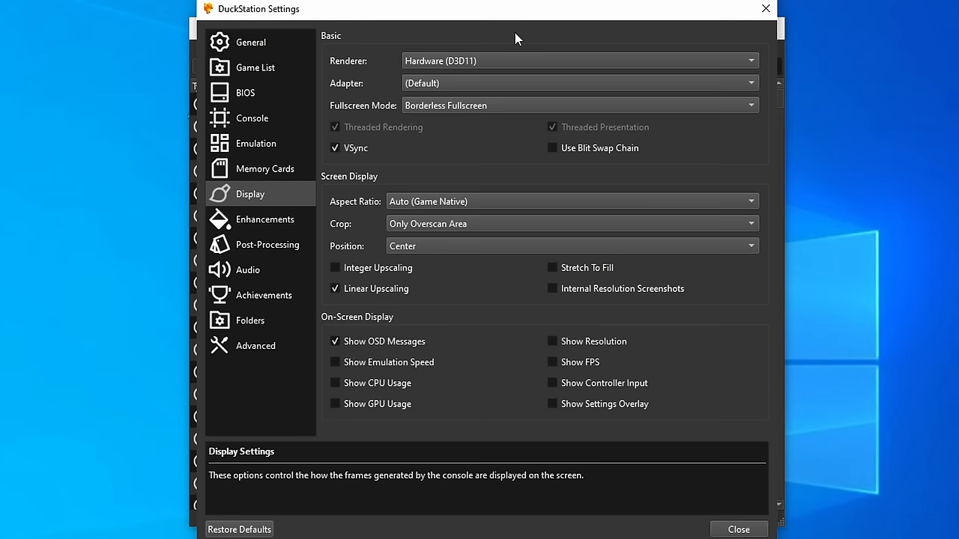
mouse_move(505, 60)
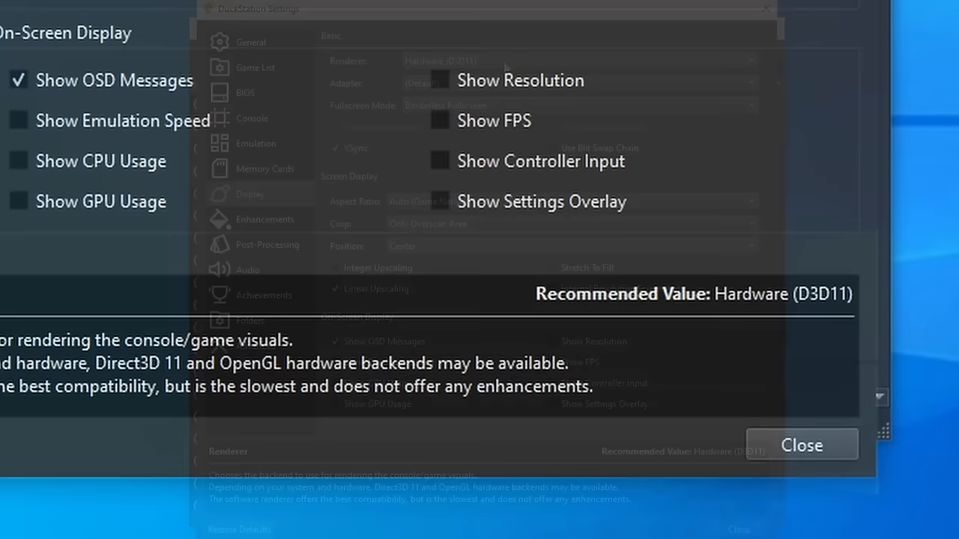
Review the renderer choices and keep Hardware (D3D11) selected
left_click(573, 61)
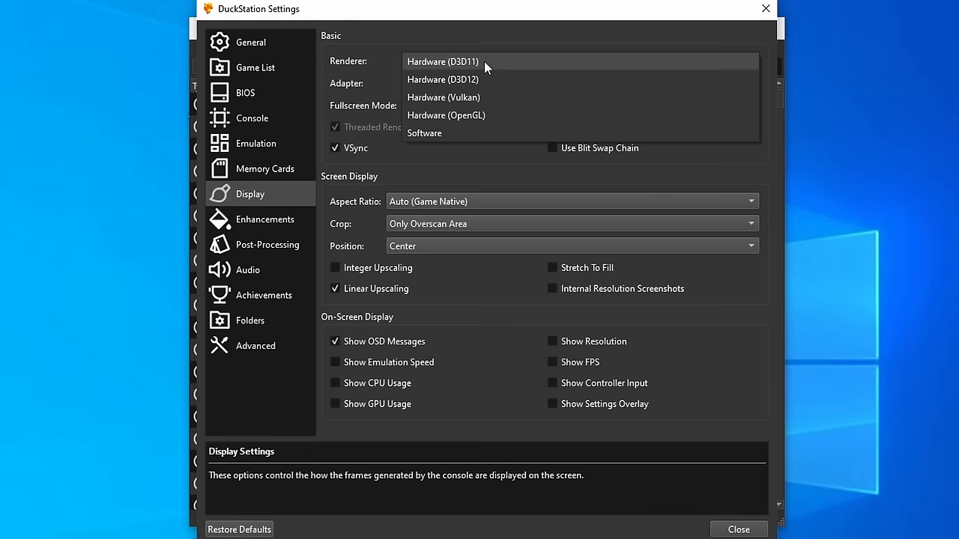
mouse_move(460, 80)
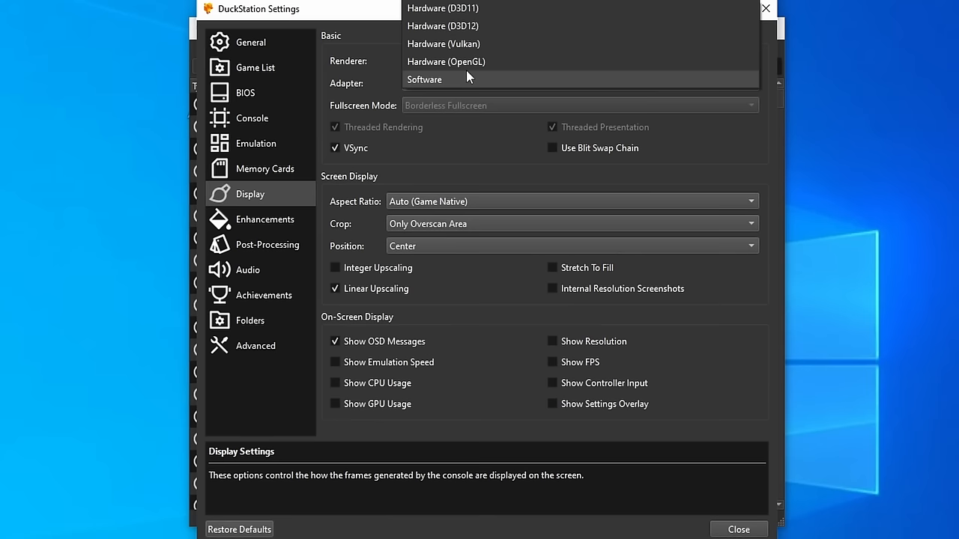
left_click(442, 8)
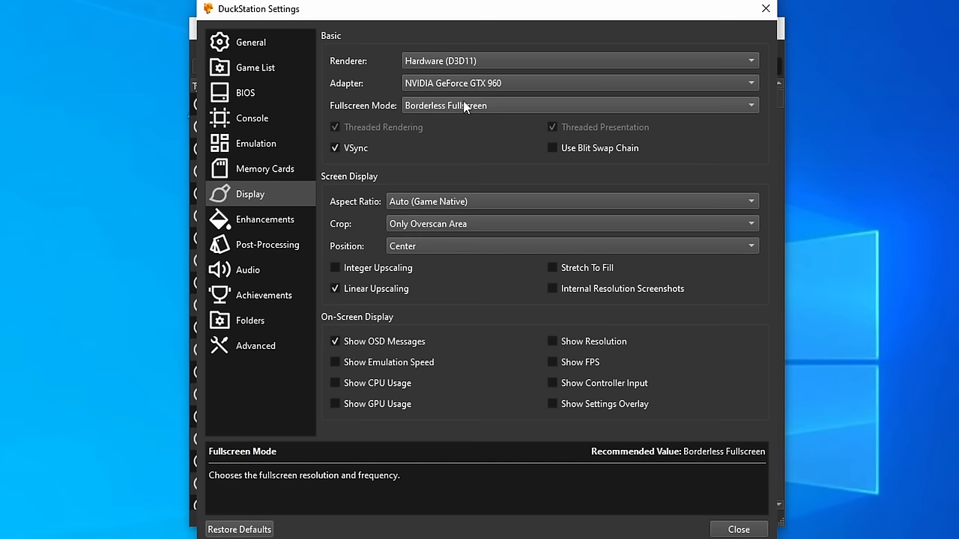
mouse_move(430, 127)
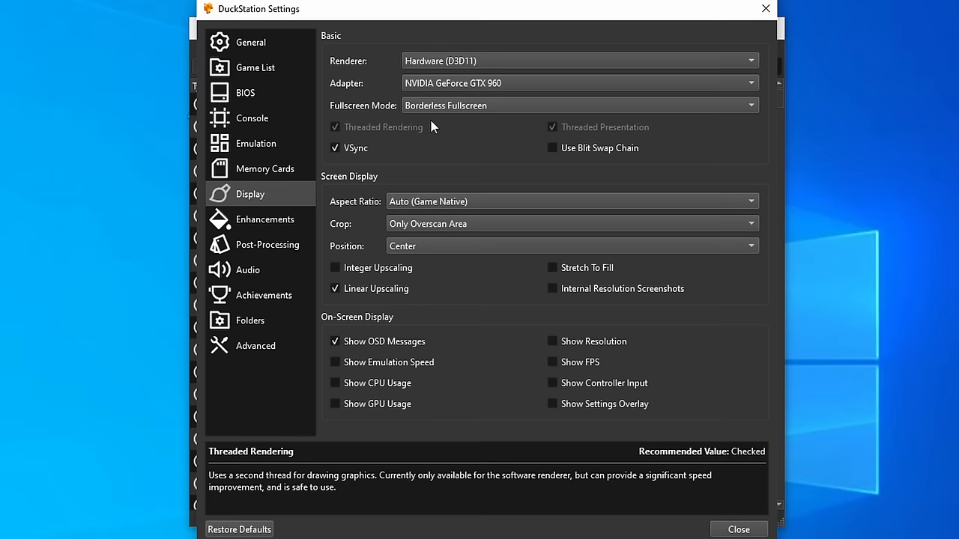
Pick NVIDIA GeForce GTX 960 in the Adapter dropdown
left_click(579, 104)
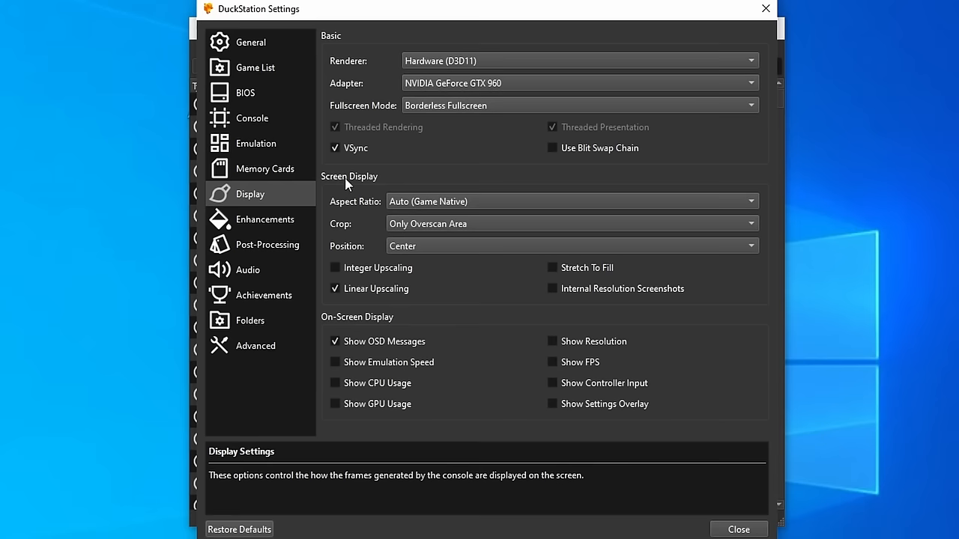
Show emulation speed, CPU, GPU, resolution, FPS and settings overlay on screen
left_click(572, 201)
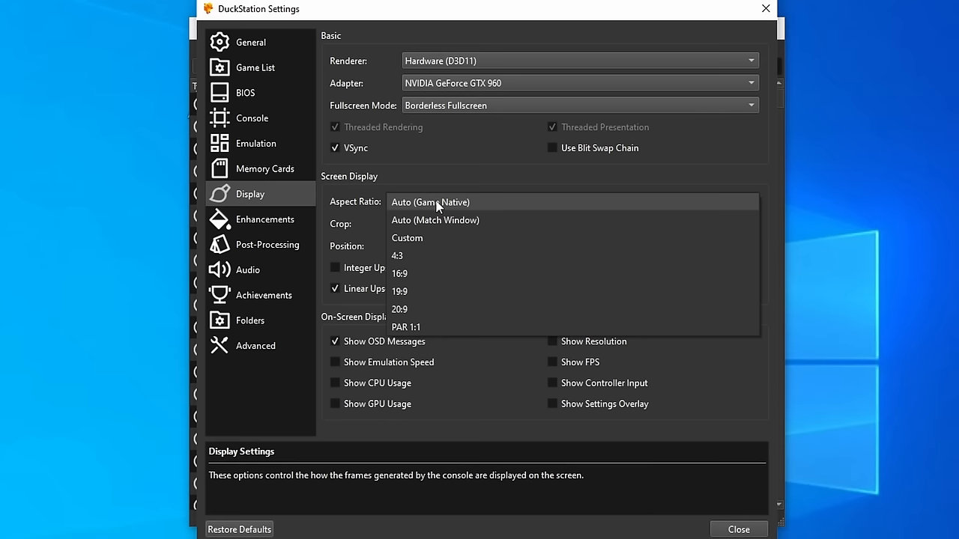
mouse_move(446, 205)
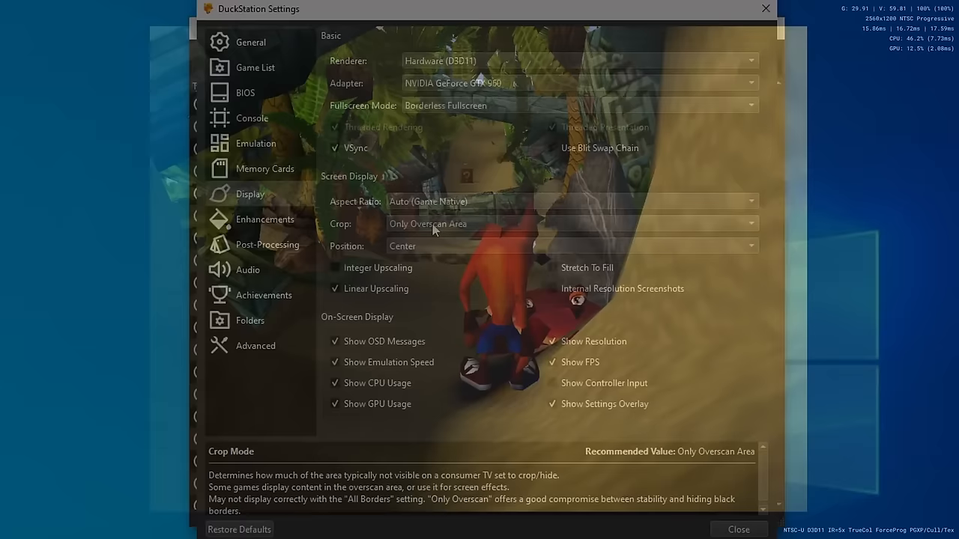
left_click(738, 529)
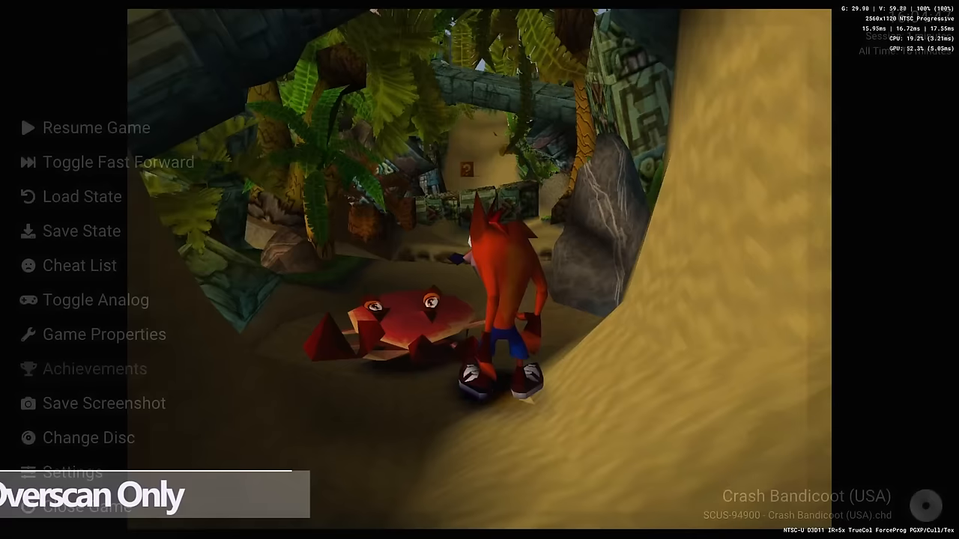
left_click(72, 473)
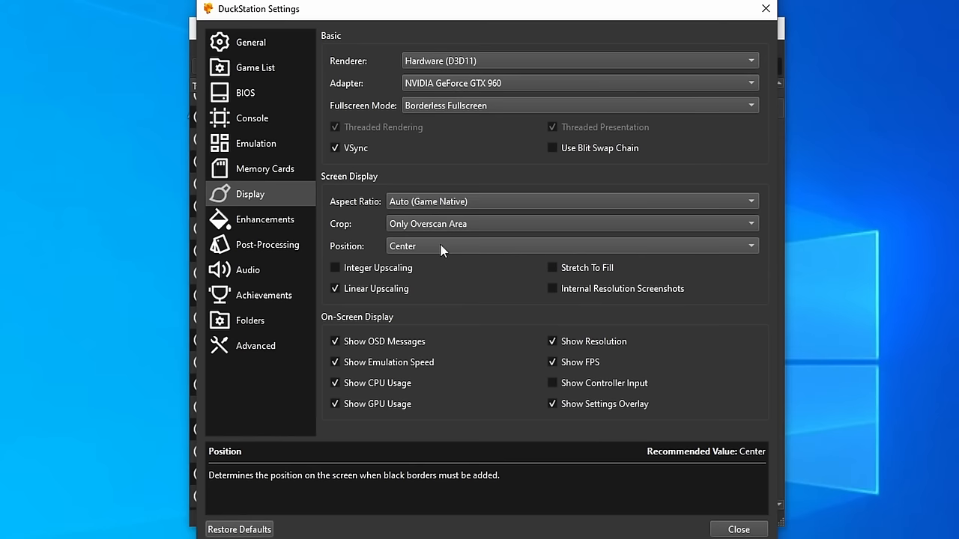
mouse_move(429, 258)
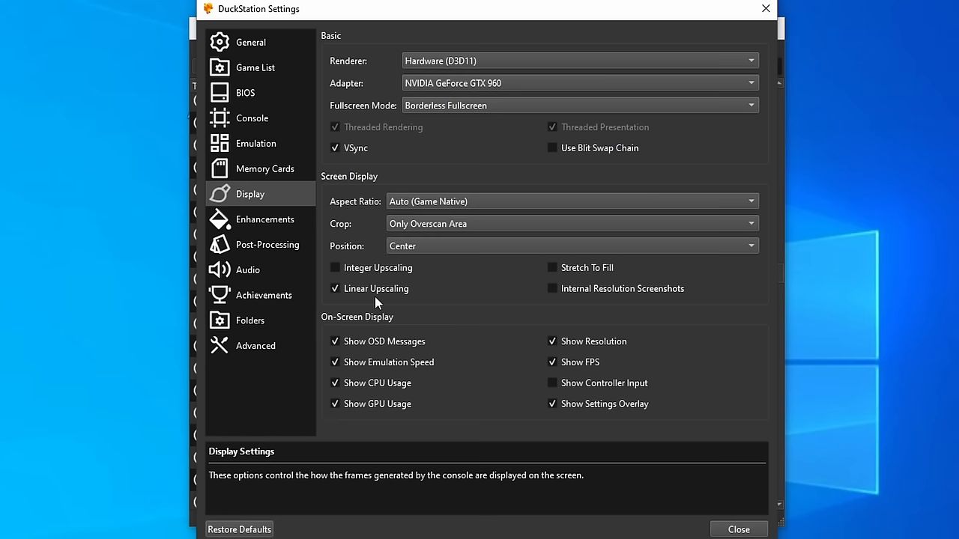
mouse_move(538, 482)
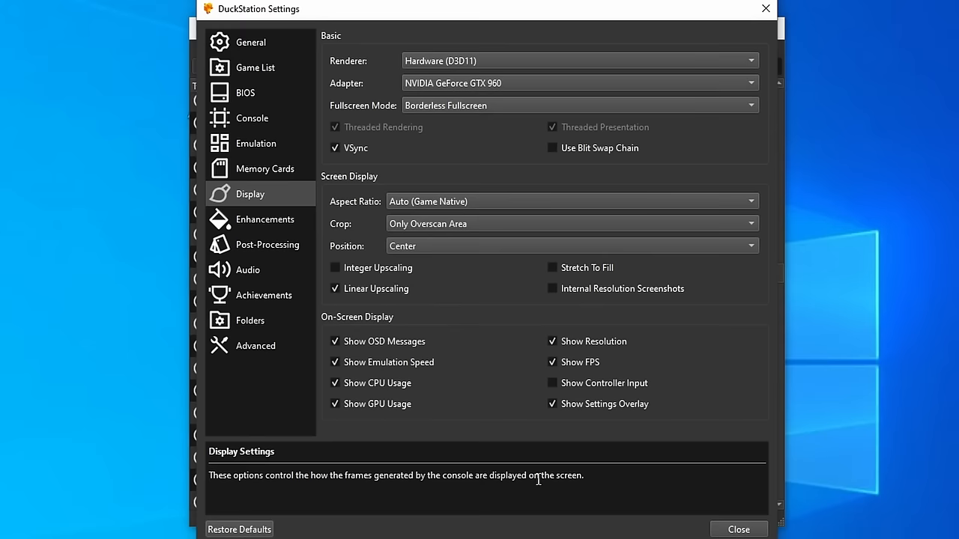
mouse_move(408, 404)
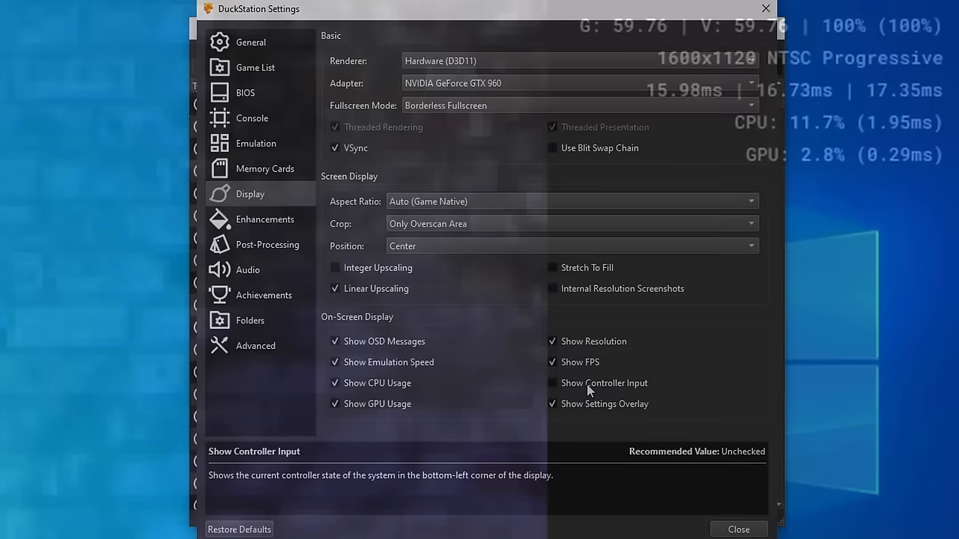
left_click(551, 383)
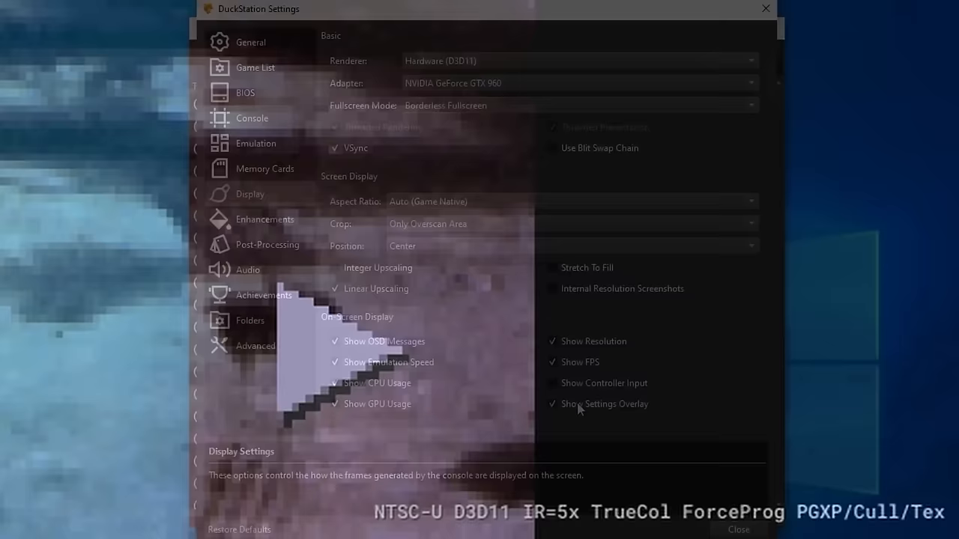
left_click(264, 219)
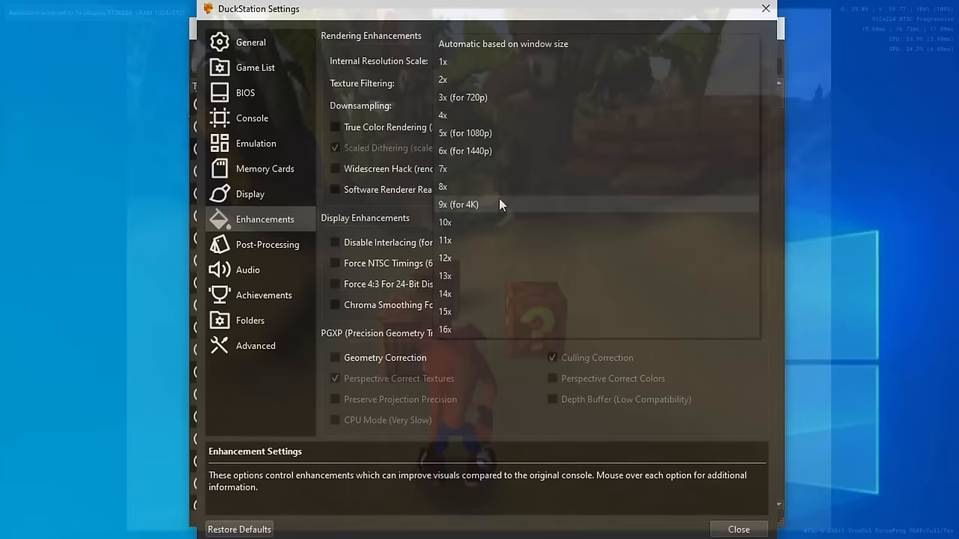
Choose 5x (for 1080p) as the internal resolution scale
left_click(443, 115)
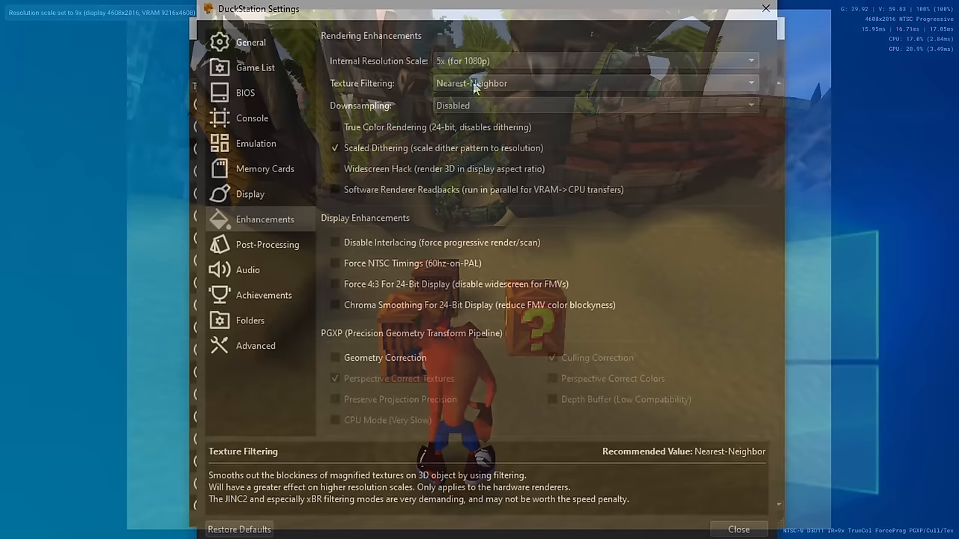
left_click(594, 83)
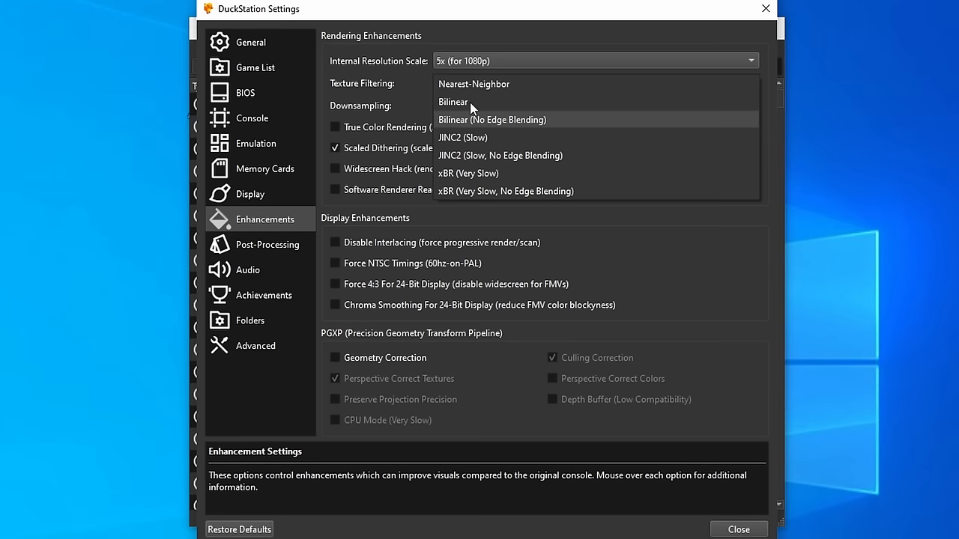
left_click(474, 84)
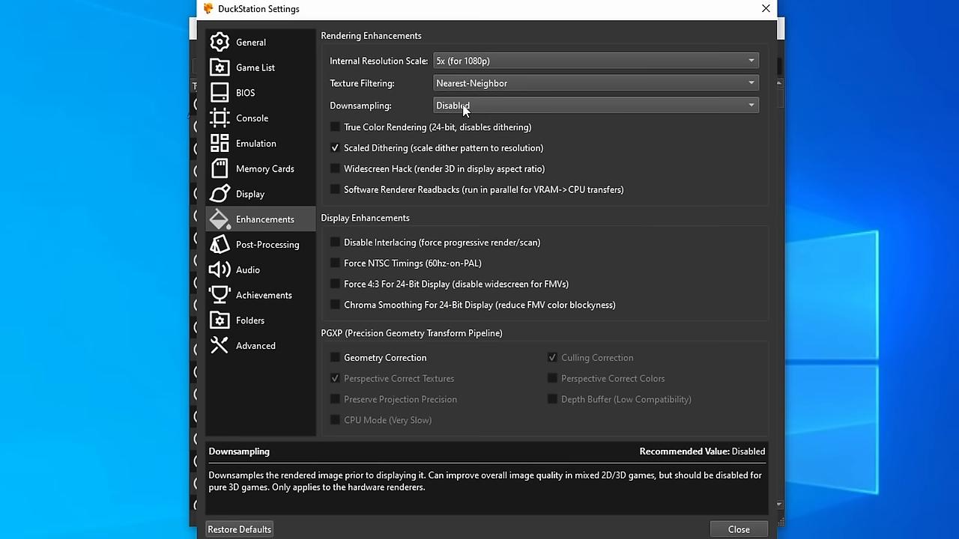
left_click(596, 105)
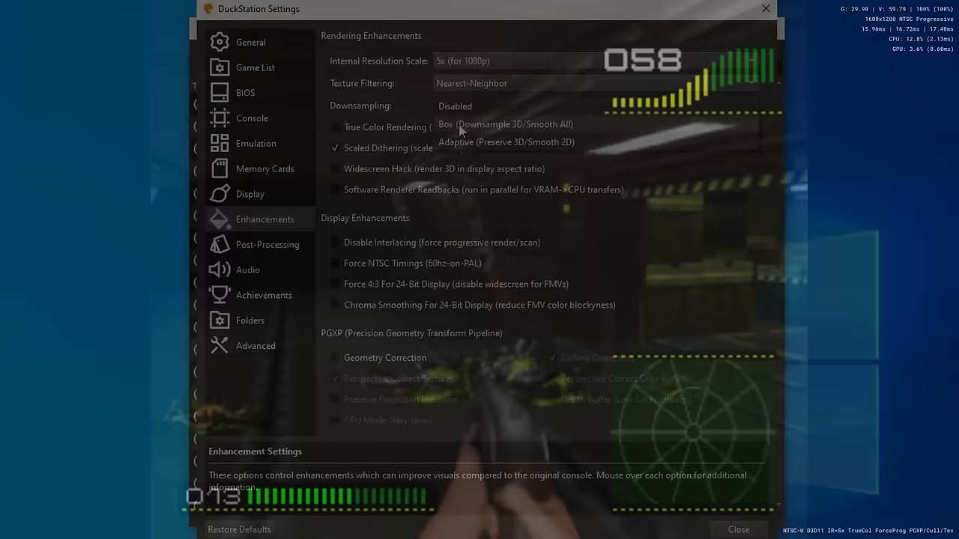
left_click(506, 142)
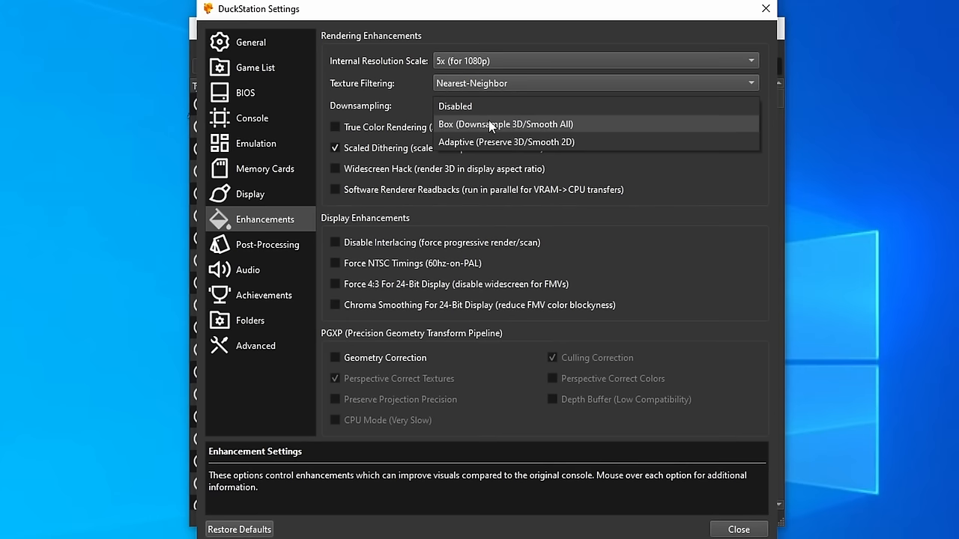
left_click(455, 105)
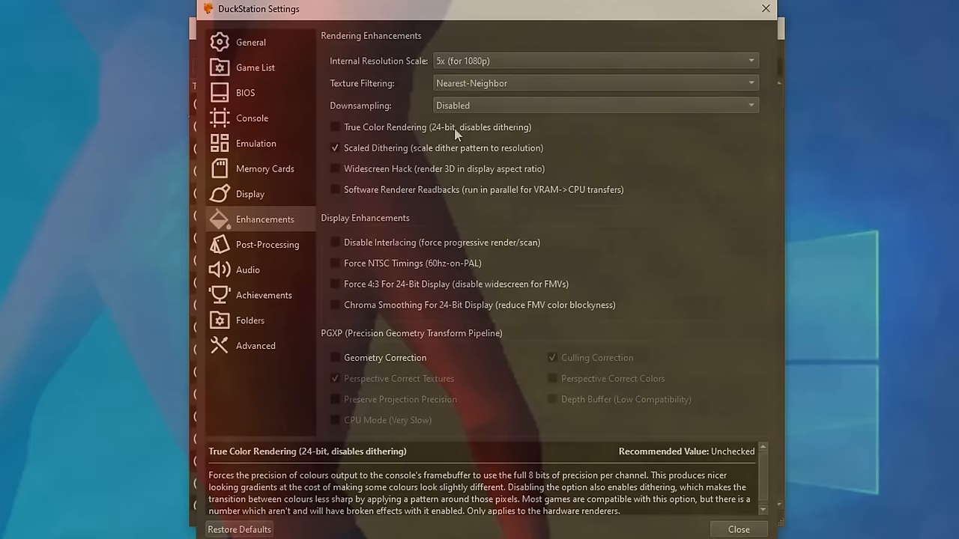
Enable True Color Rendering and Disable Interlacing, leaving Widescreen Hack unchecked
left_click(334, 127)
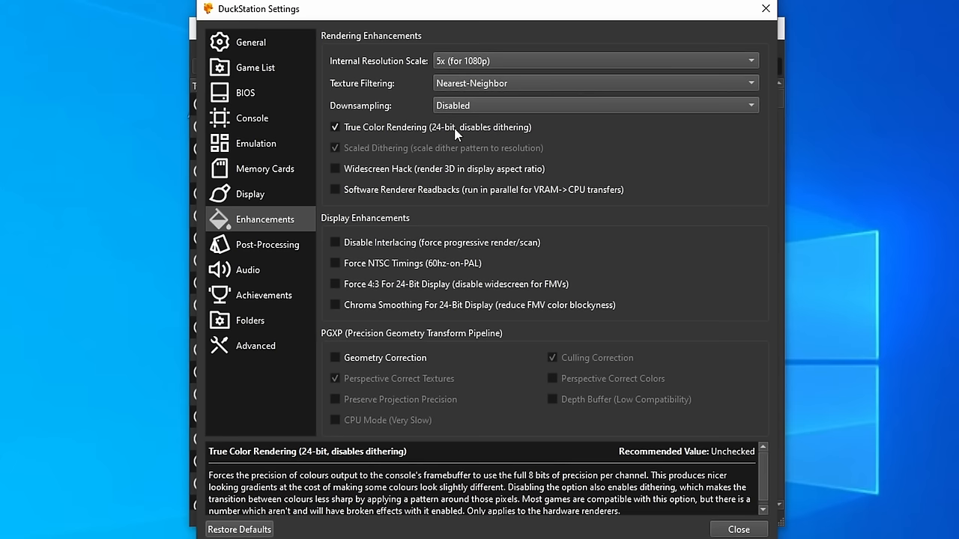
mouse_move(404, 129)
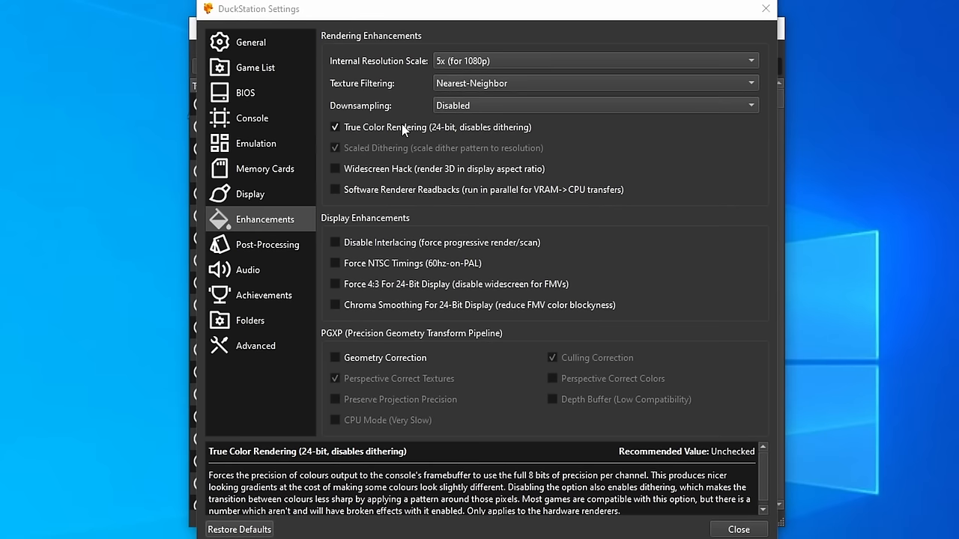
left_click(334, 127)
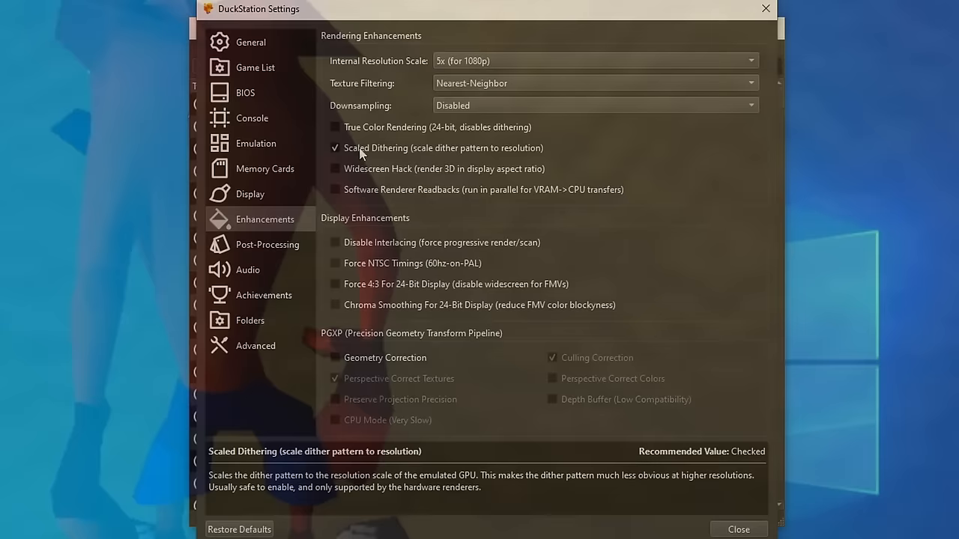
left_click(335, 127)
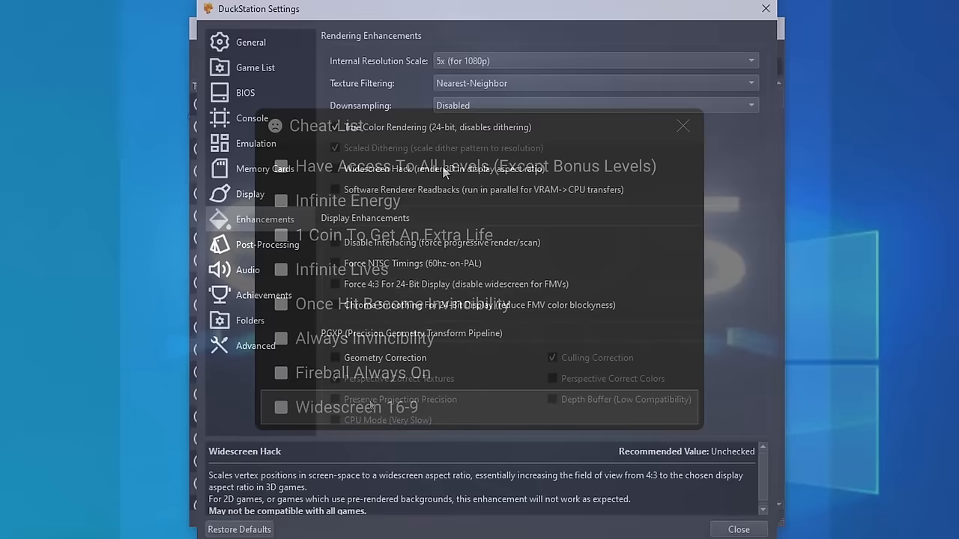
left_click(280, 408)
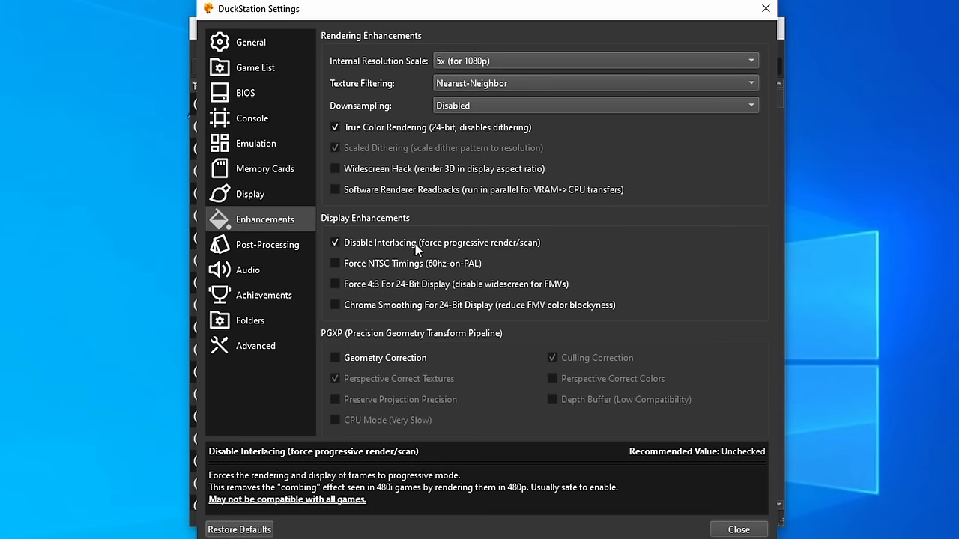
mouse_move(385, 256)
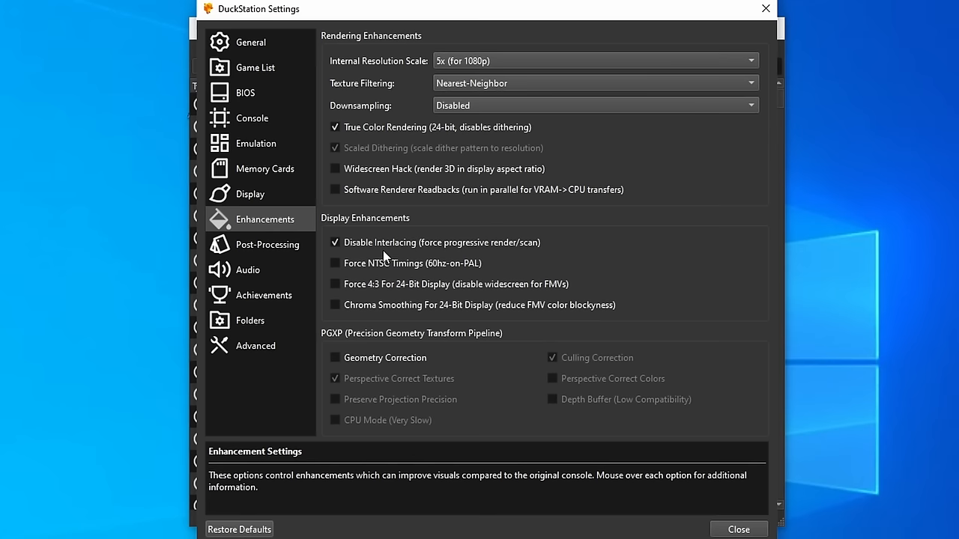
mouse_move(433, 271)
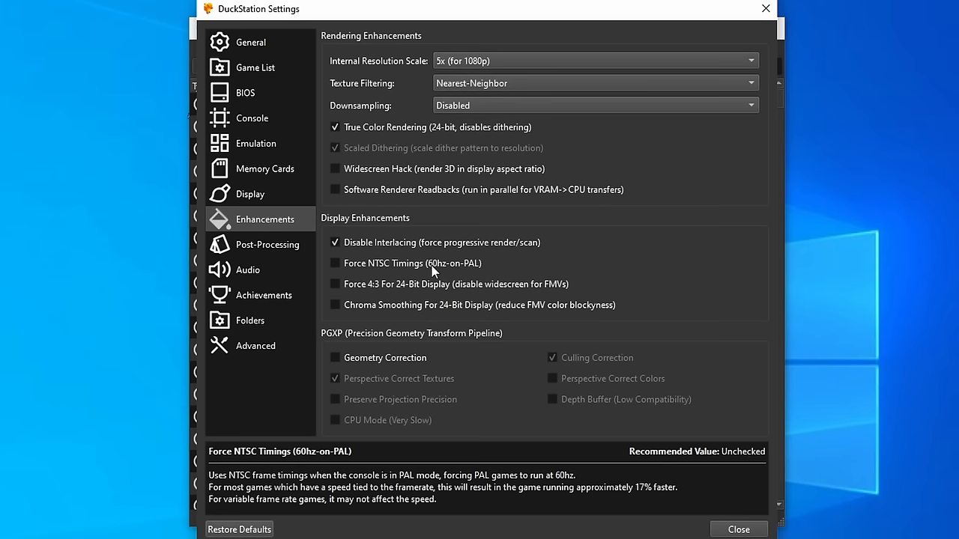
mouse_move(440, 304)
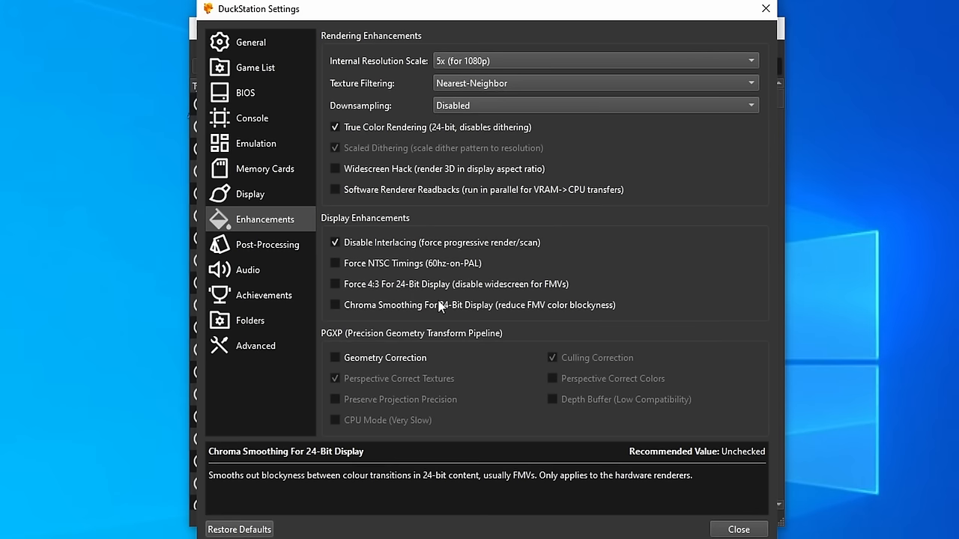
Tick Force 4:3 and Chroma Smoothing for 24-bit display, leaving Force NTSC Timings off
left_click(335, 284)
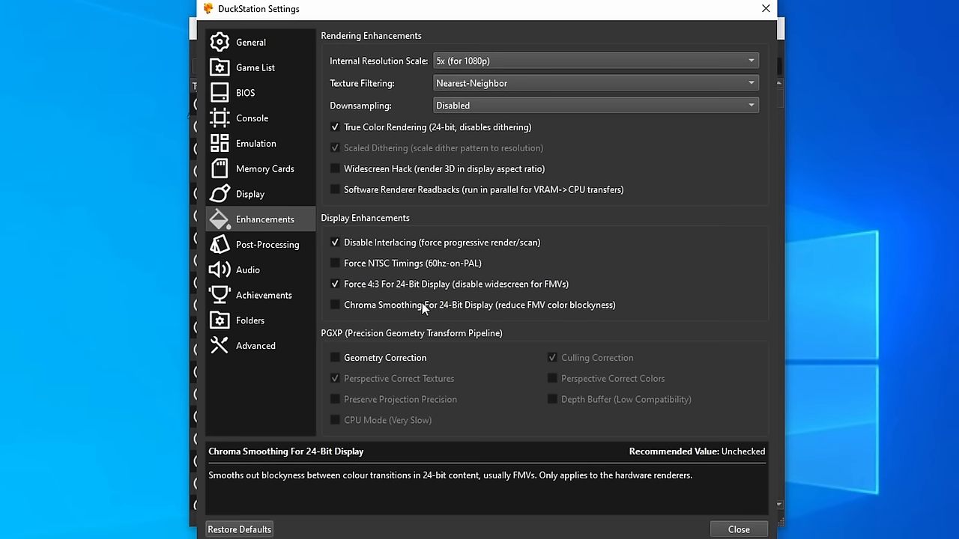
left_click(335, 304)
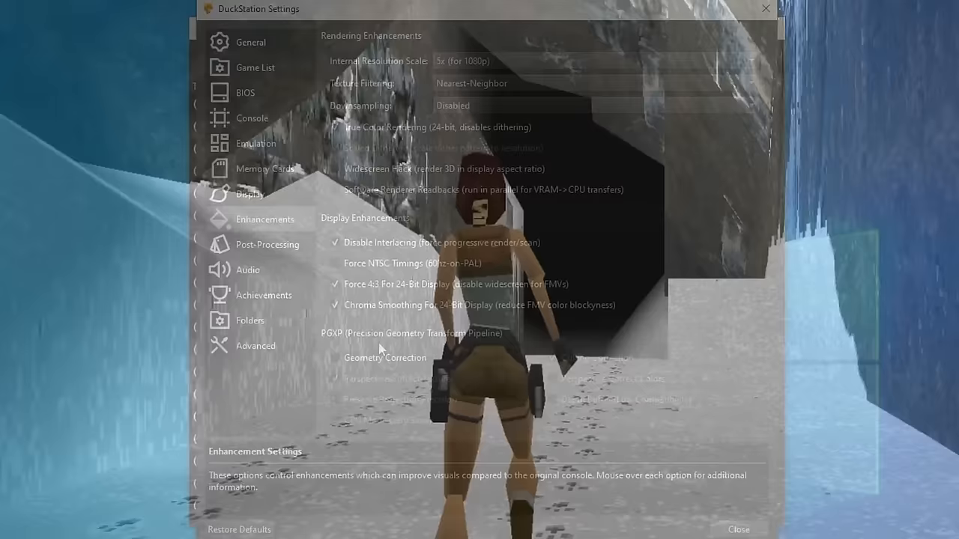
Enable PGXP Geometry Correction, Culling Correction and Perspective Correct Textures, leaving Preserve Projection Precision off
left_click(738, 530)
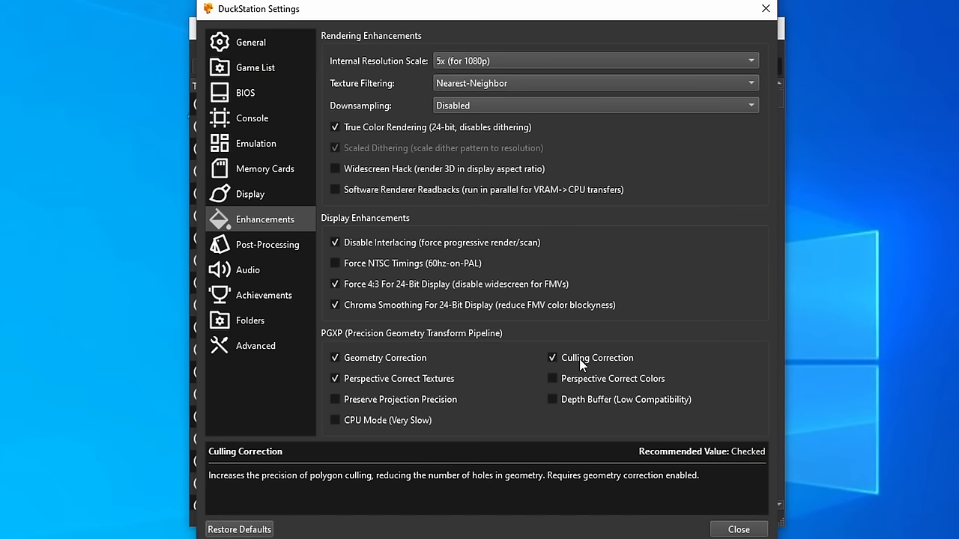
mouse_move(573, 365)
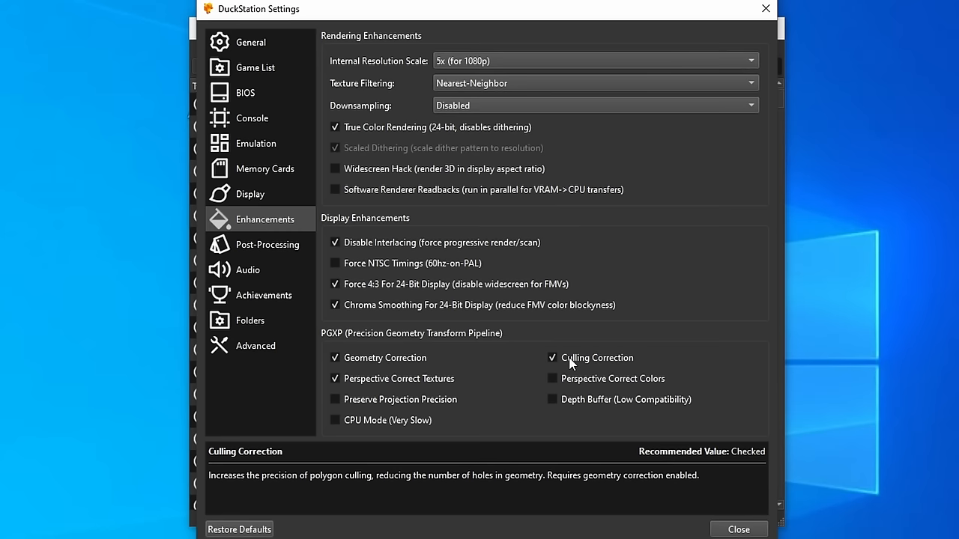
left_click(334, 400)
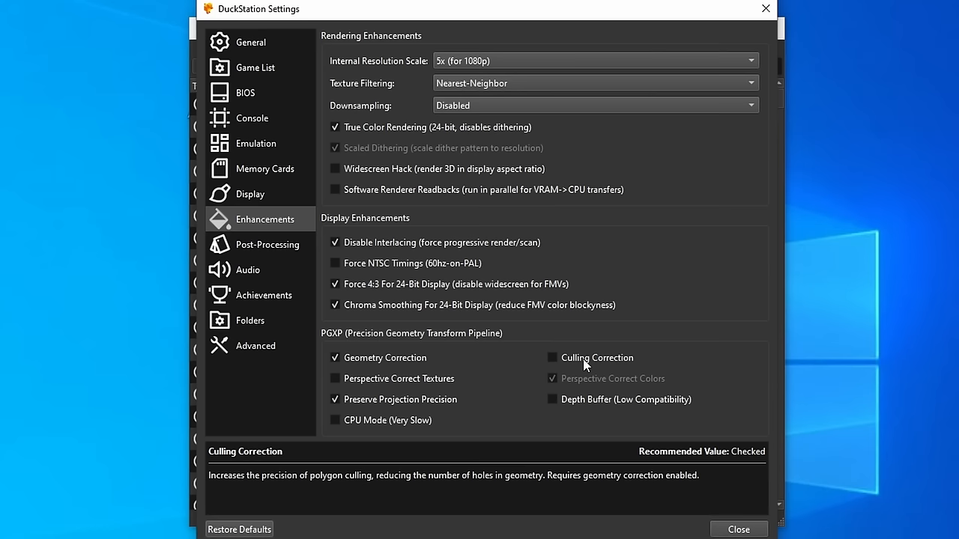
left_click(335, 378)
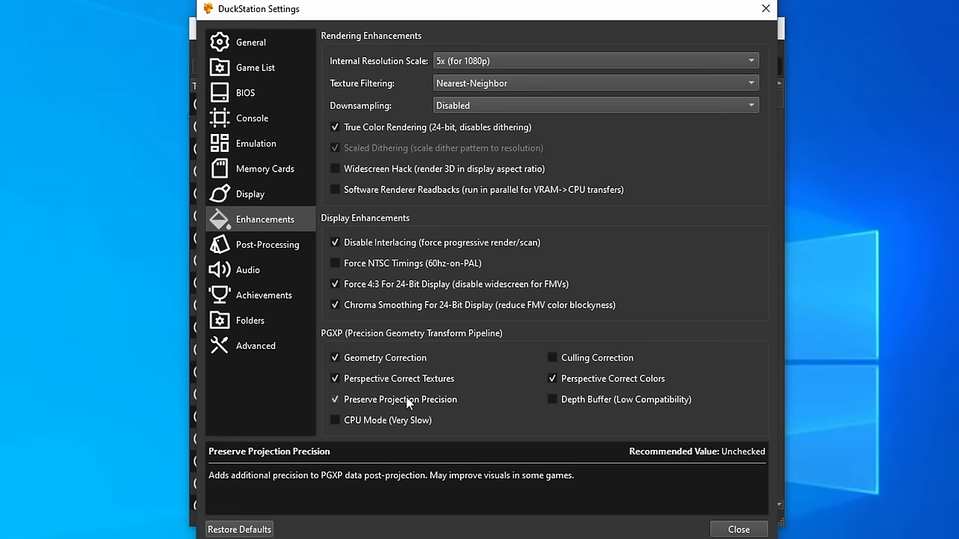
left_click(335, 399)
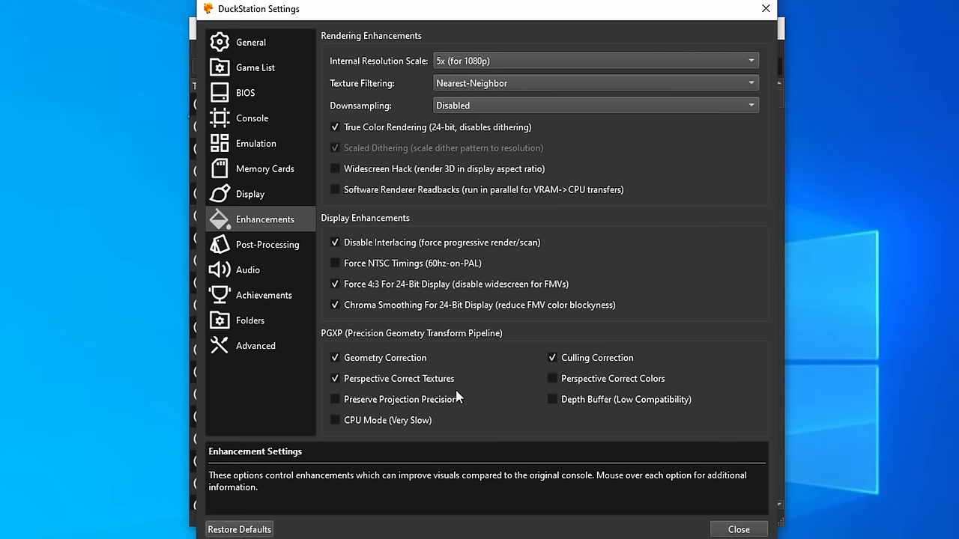
mouse_move(387, 420)
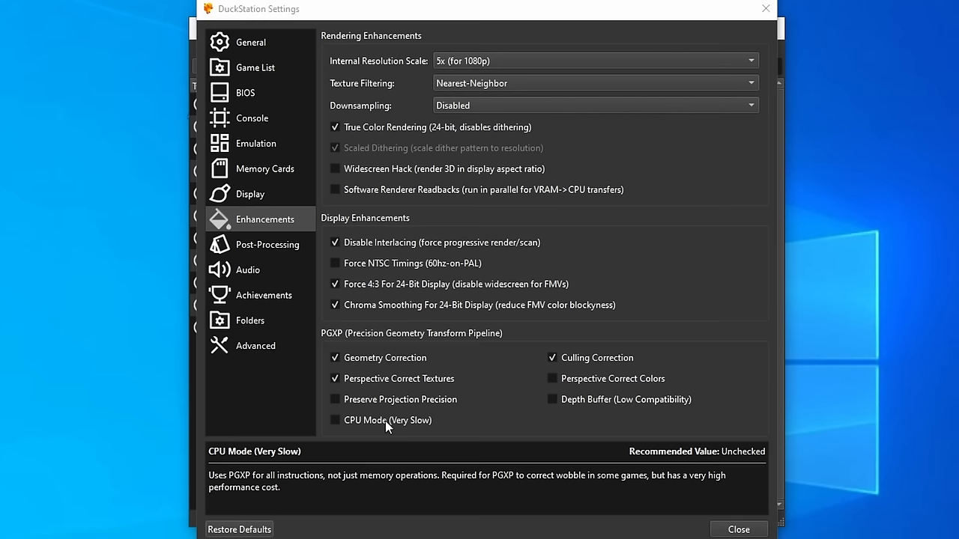
left_click(256, 345)
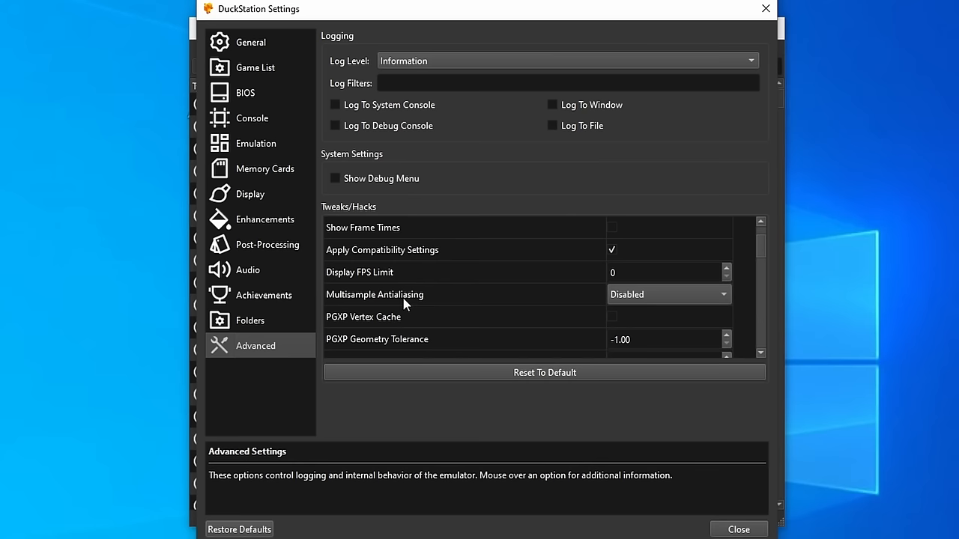
mouse_move(430, 301)
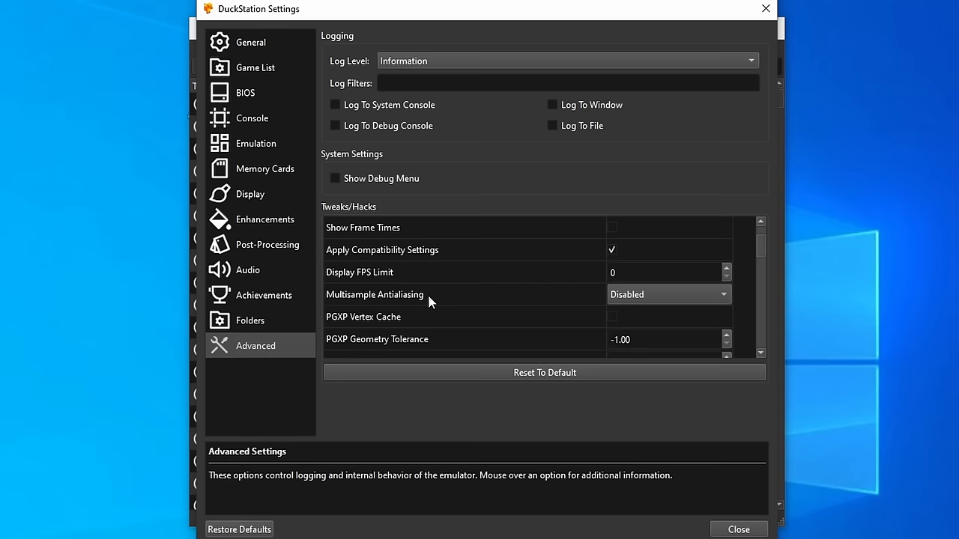
mouse_move(449, 305)
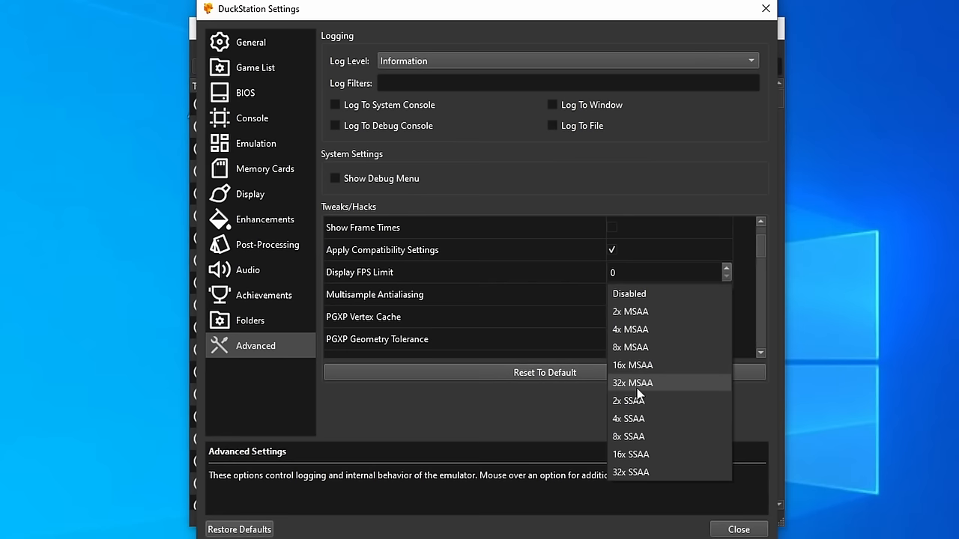
mouse_move(639, 401)
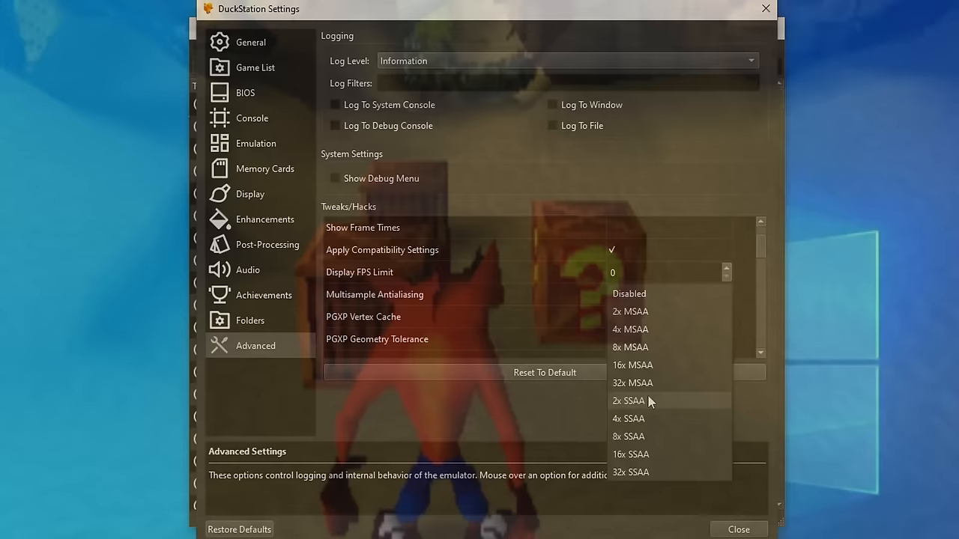
left_click(629, 293)
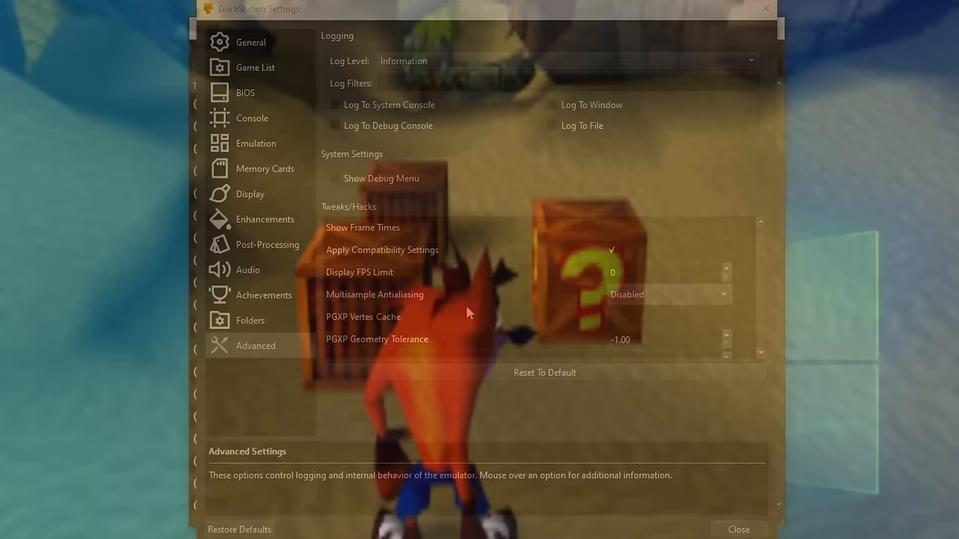
left_click(265, 219)
type("quak")
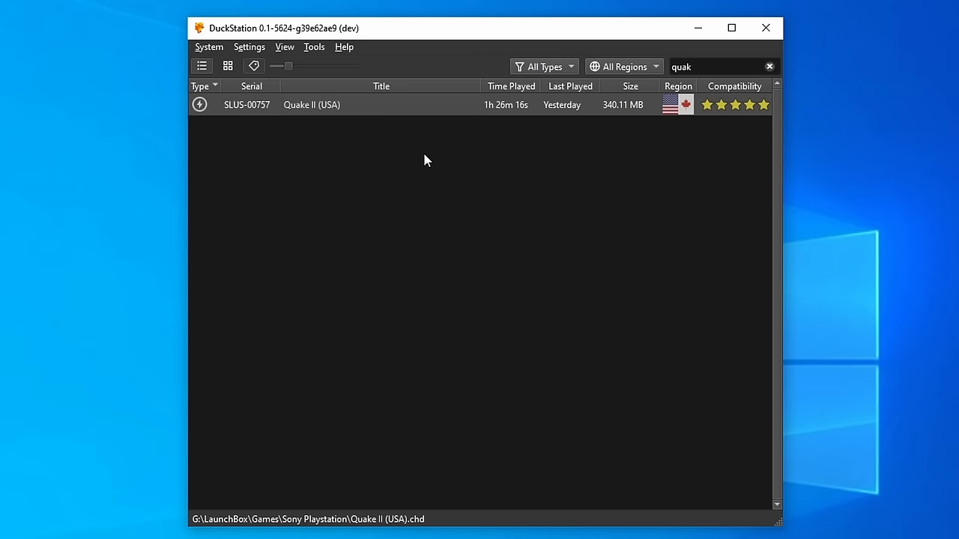
Launch Quake II (USA) from the game list
double_click(311, 104)
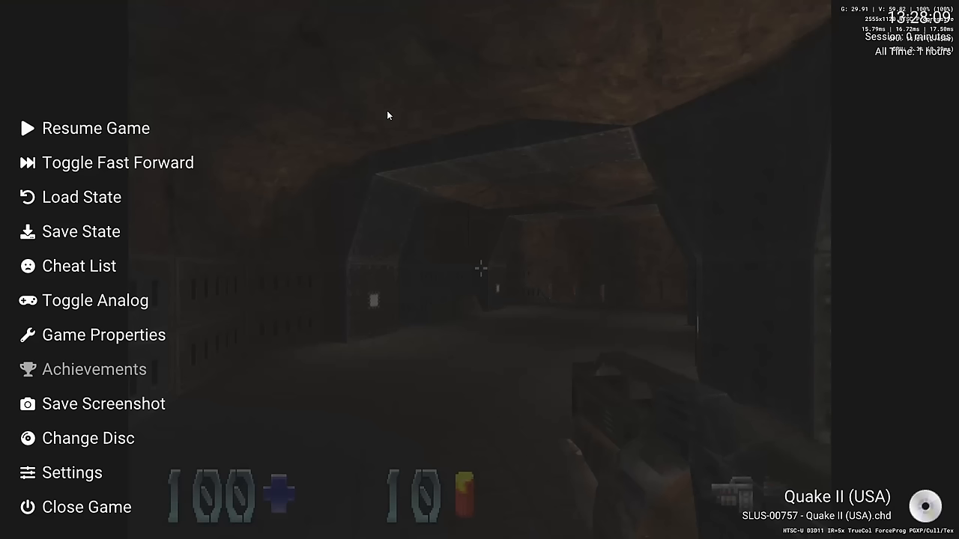
mouse_move(72, 473)
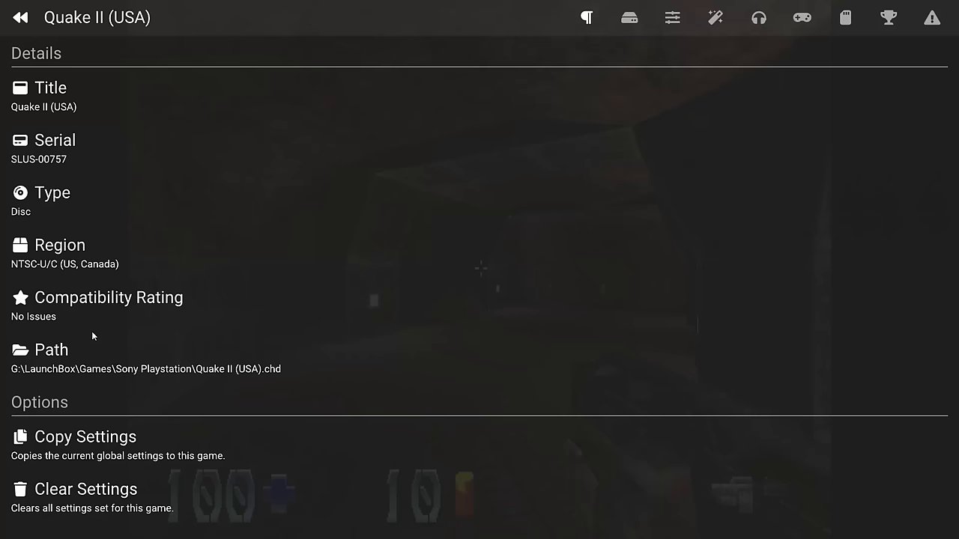
In Quake II's per-game graphics settings, switch VSync on and back off
left_click(714, 17)
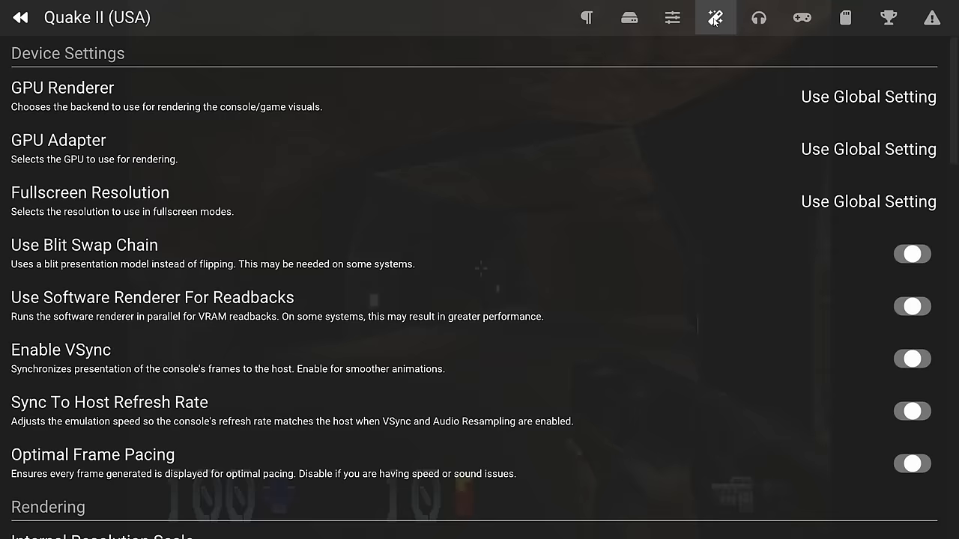
scroll("down", 3)
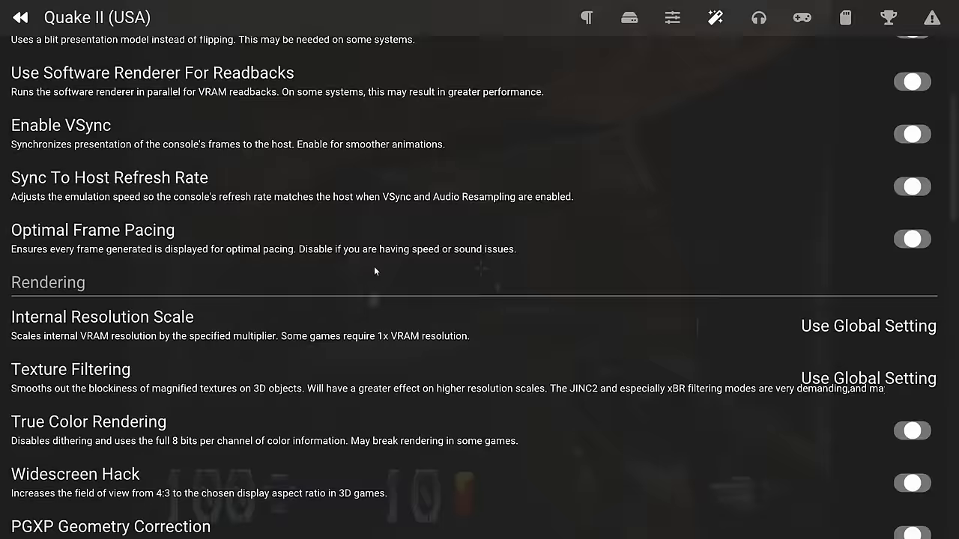
scroll("down", 3)
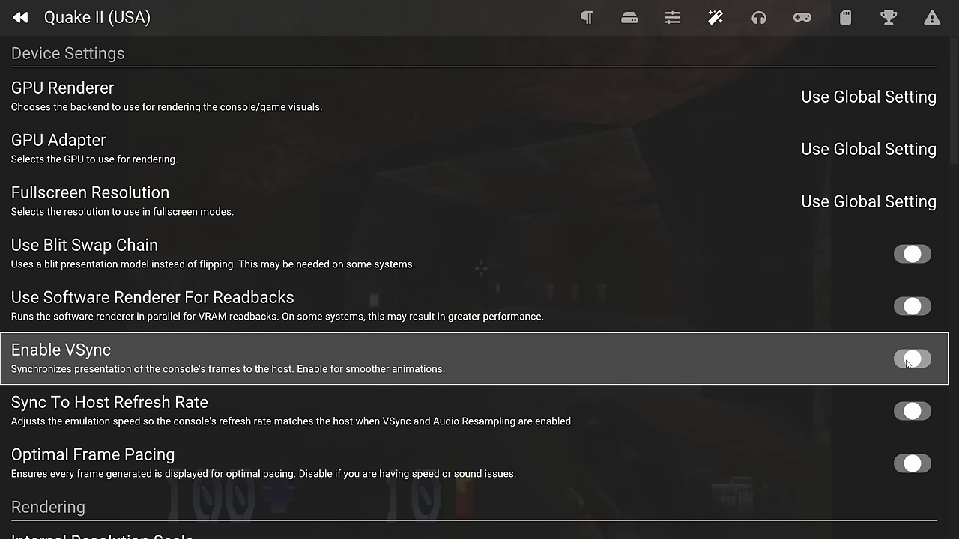
left_click(912, 359)
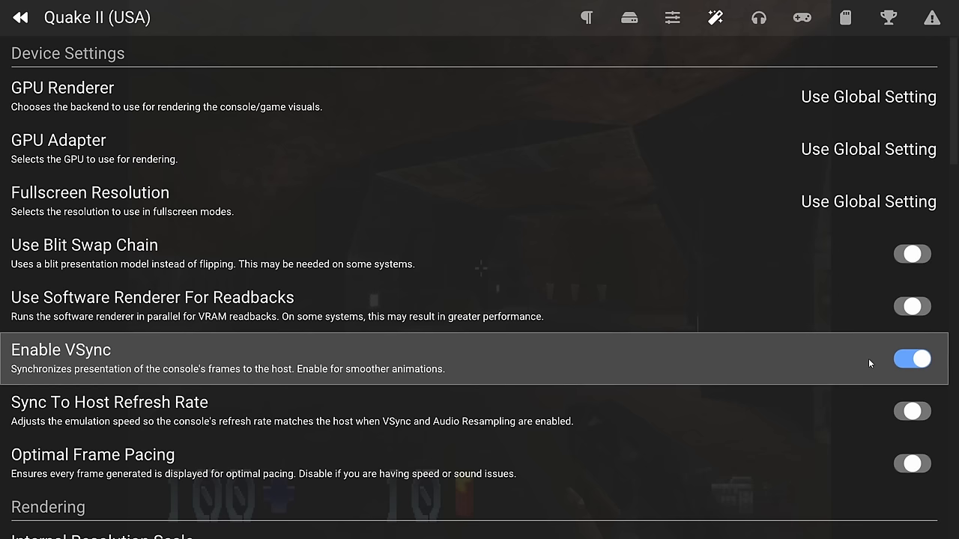
left_click(912, 359)
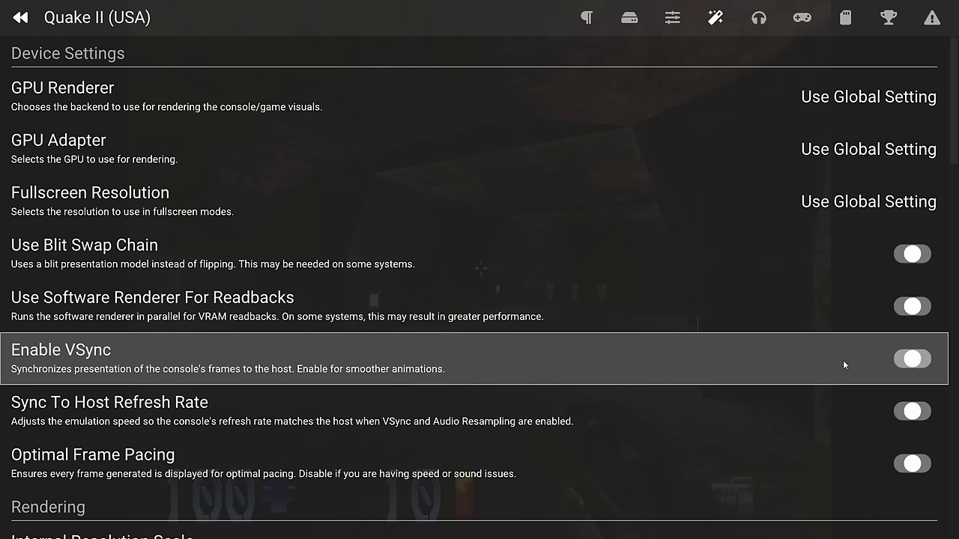
mouse_move(519, 148)
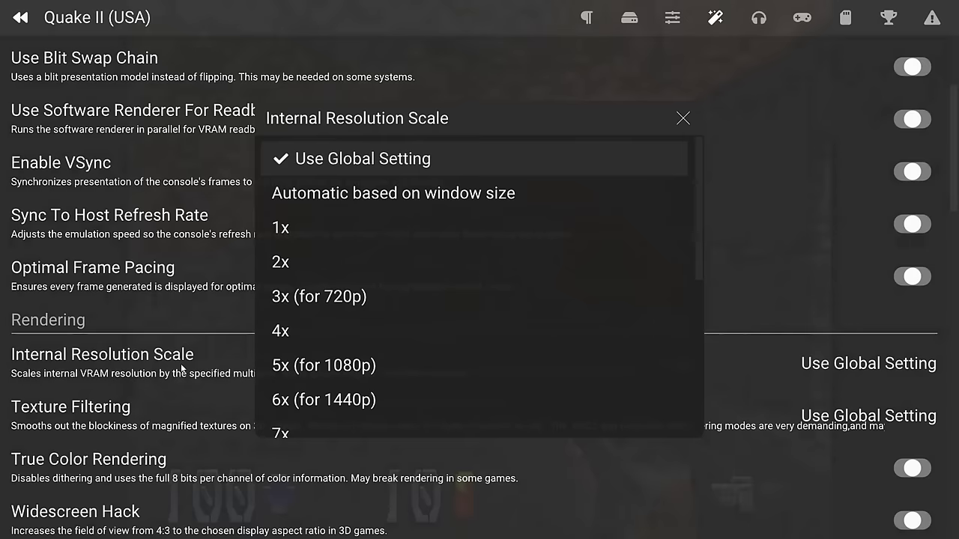
Return Quake II's resolution scale to the global 5x setting and bring back the pause menu
left_click(280, 227)
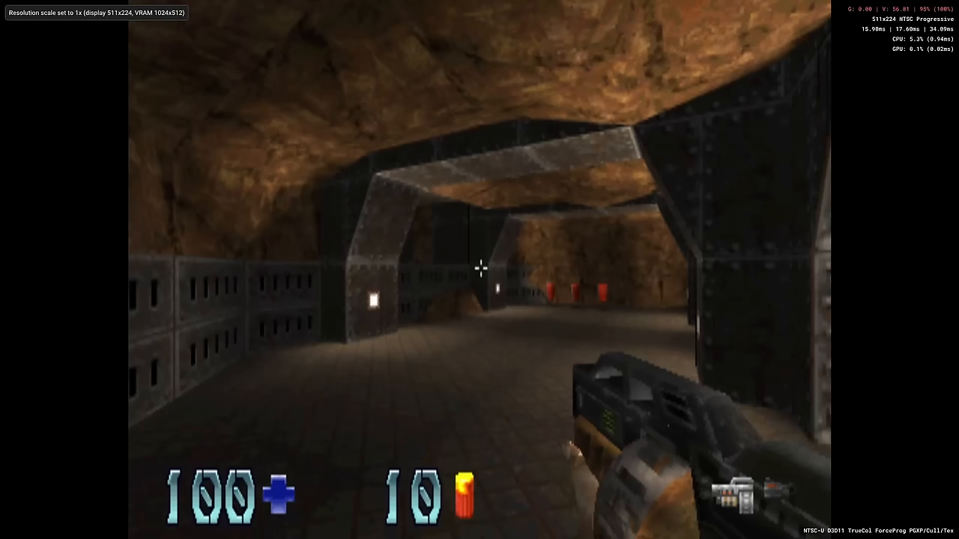
key("Escape")
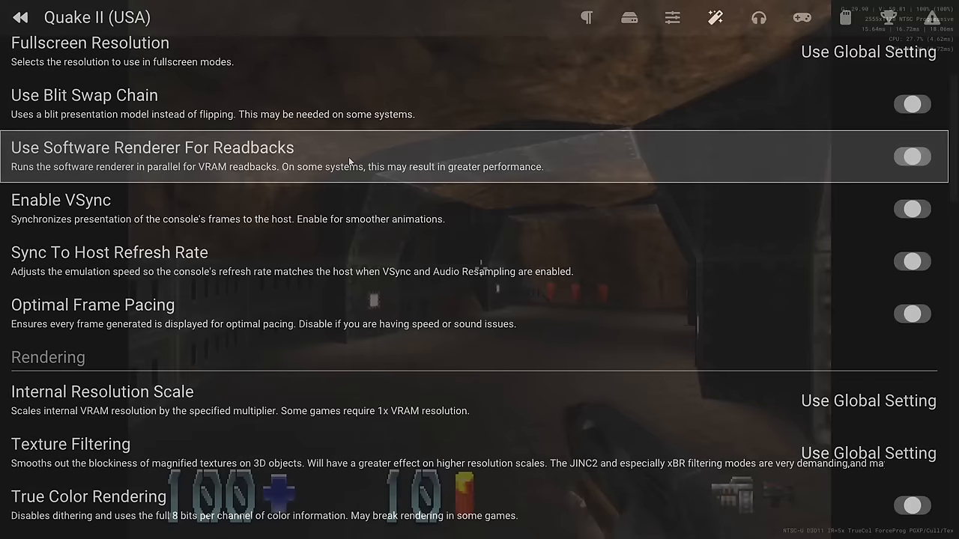
left_click(21, 17)
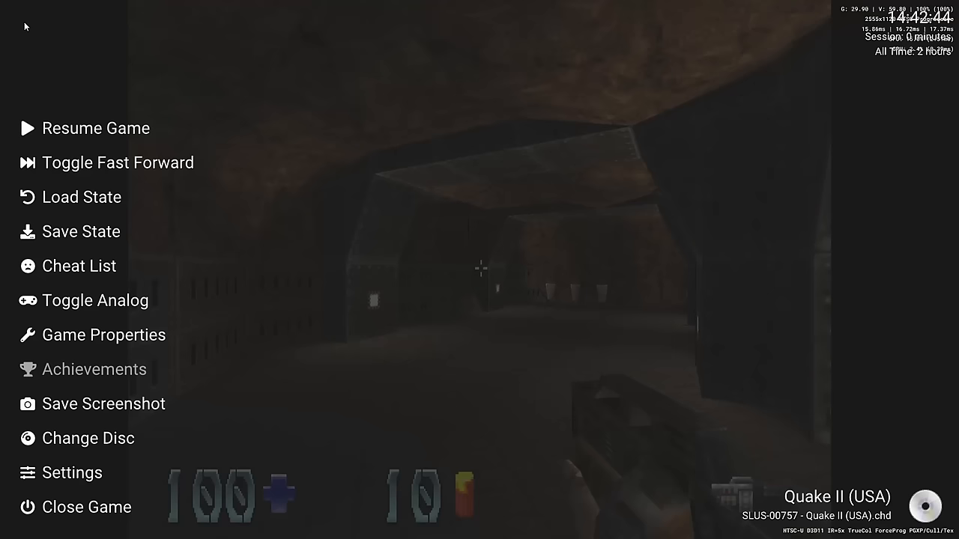
left_click(103, 334)
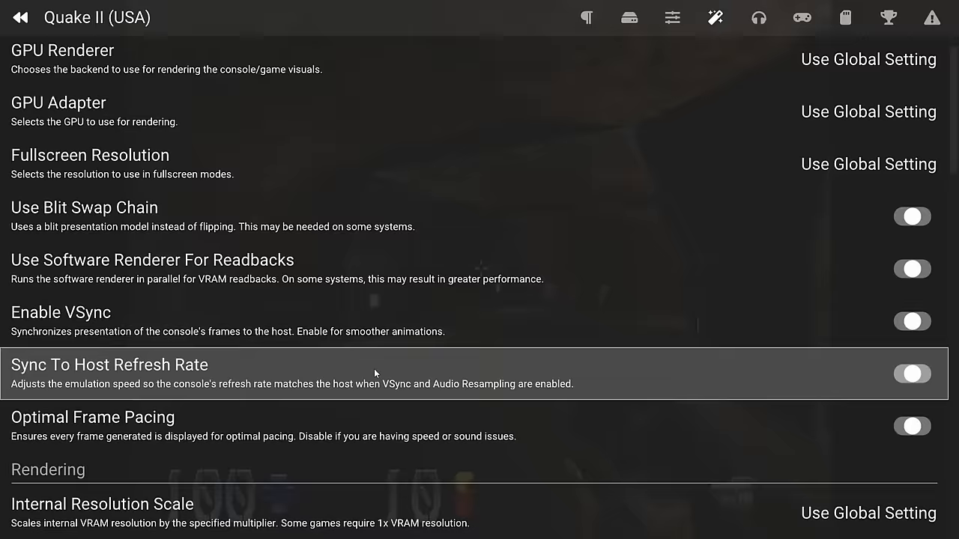
scroll("down", 3)
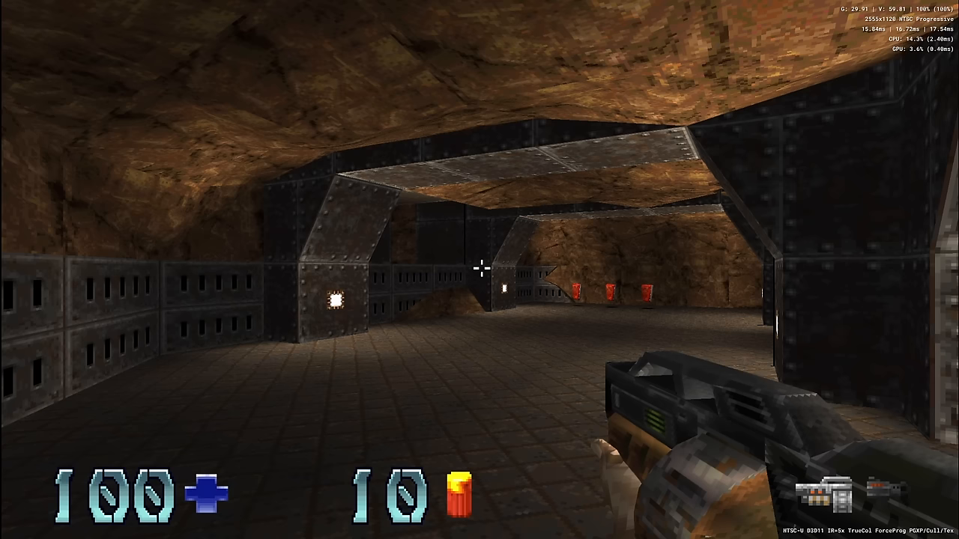
key("escape")
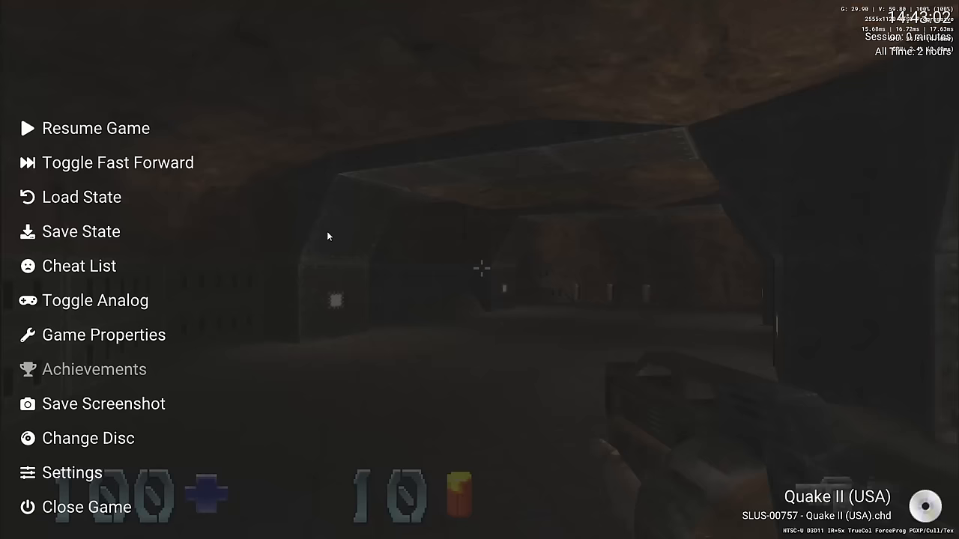
Open Quake II's cheat list and scroll to the unticked Widescreen 16-9 cheat
left_click(79, 266)
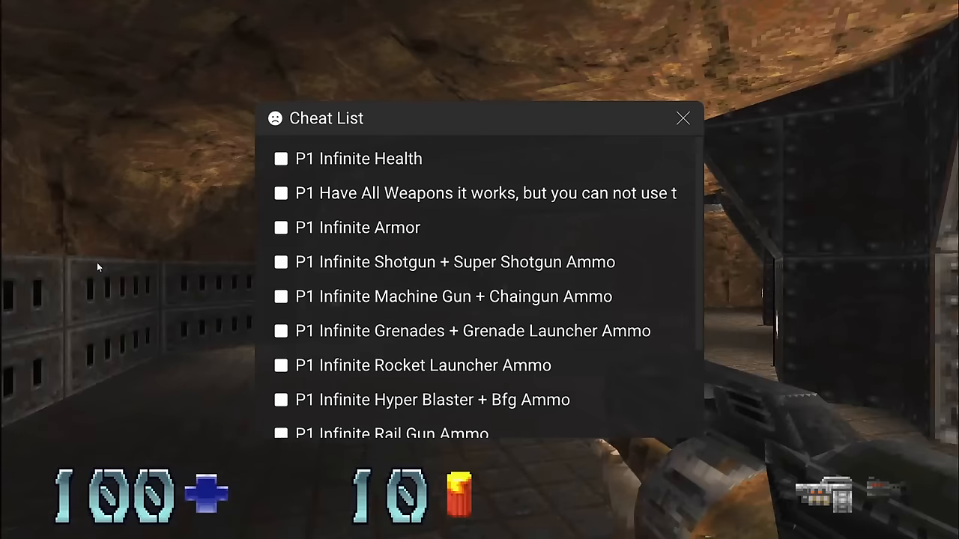
scroll("down", 3)
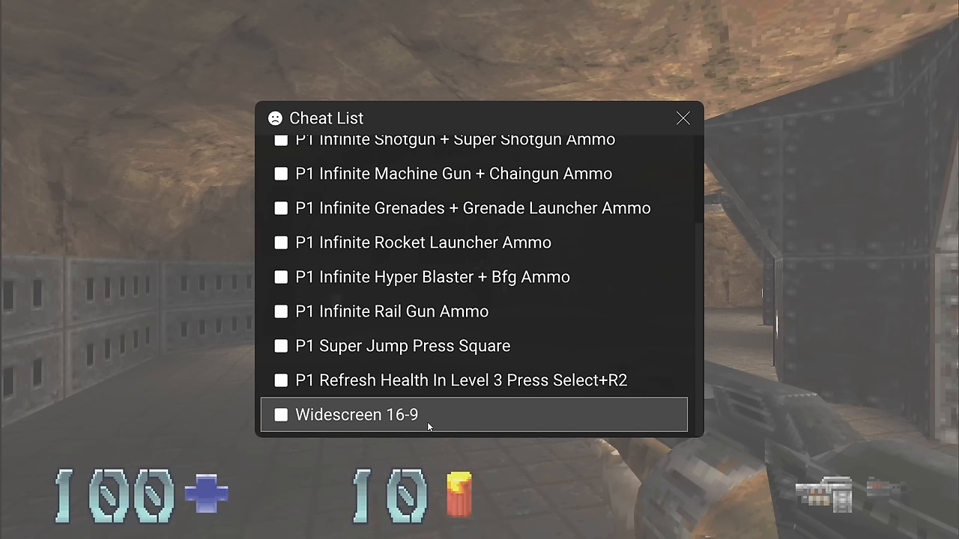